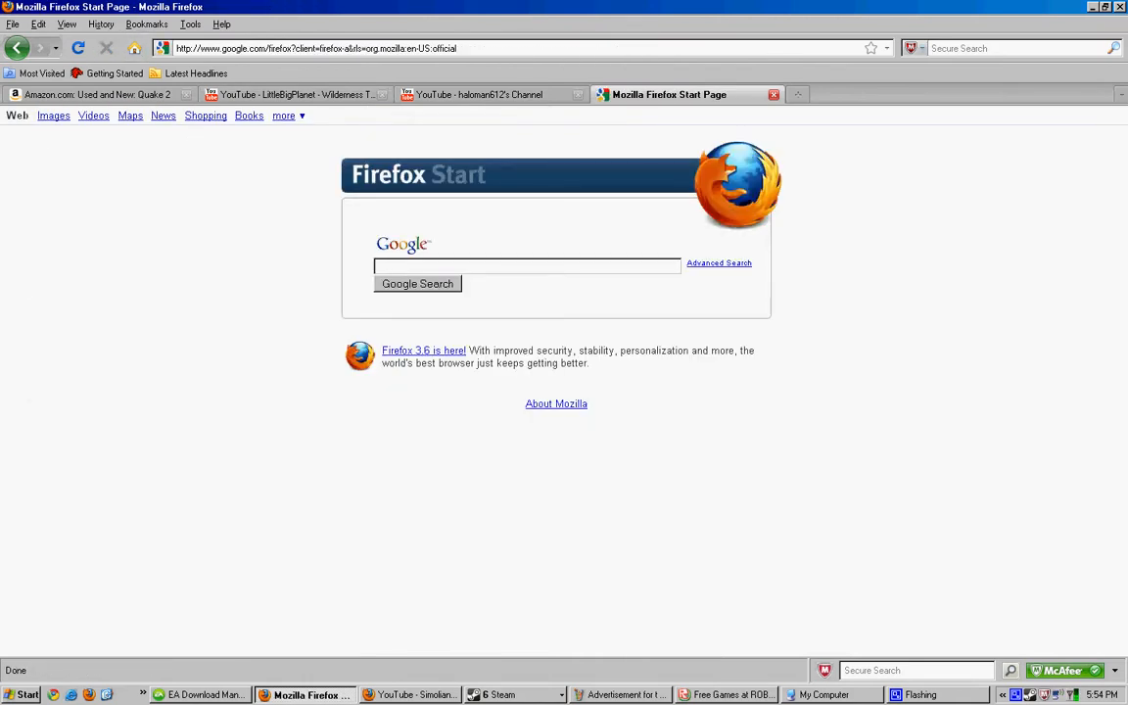
# Search Google for "steam" from the Firefox start page.
pyautogui.write('steam')
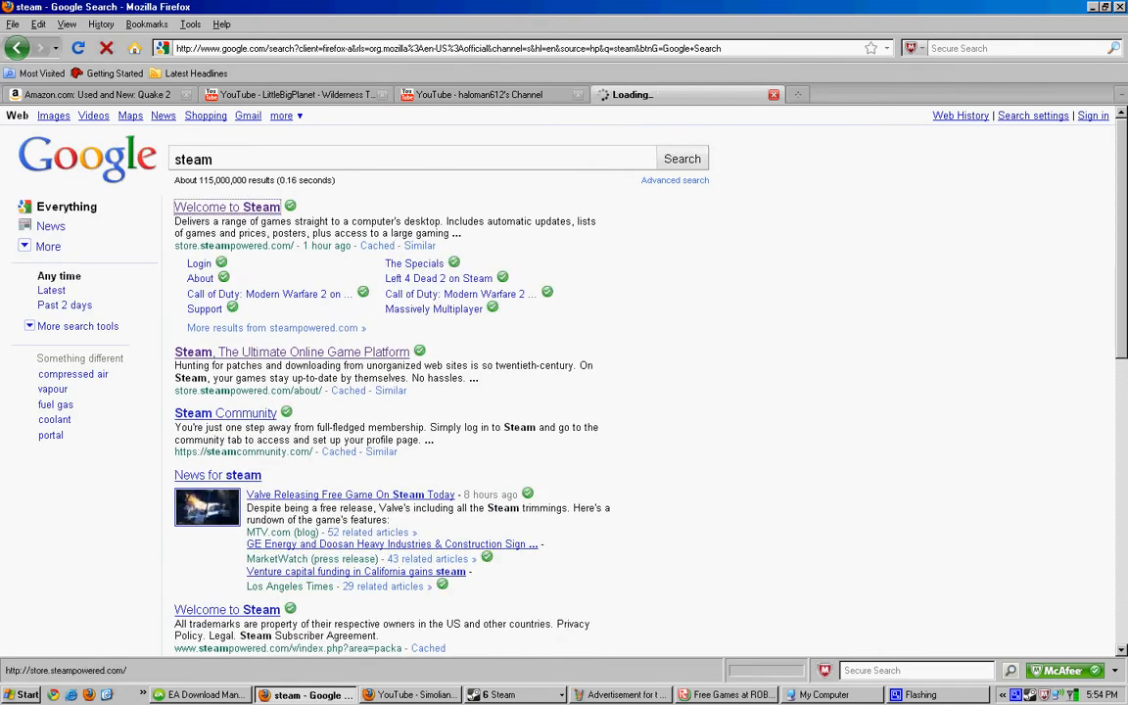
# Open the Steam store homepage via the "Welcome to Steam" result.
pyautogui.click(227, 208)
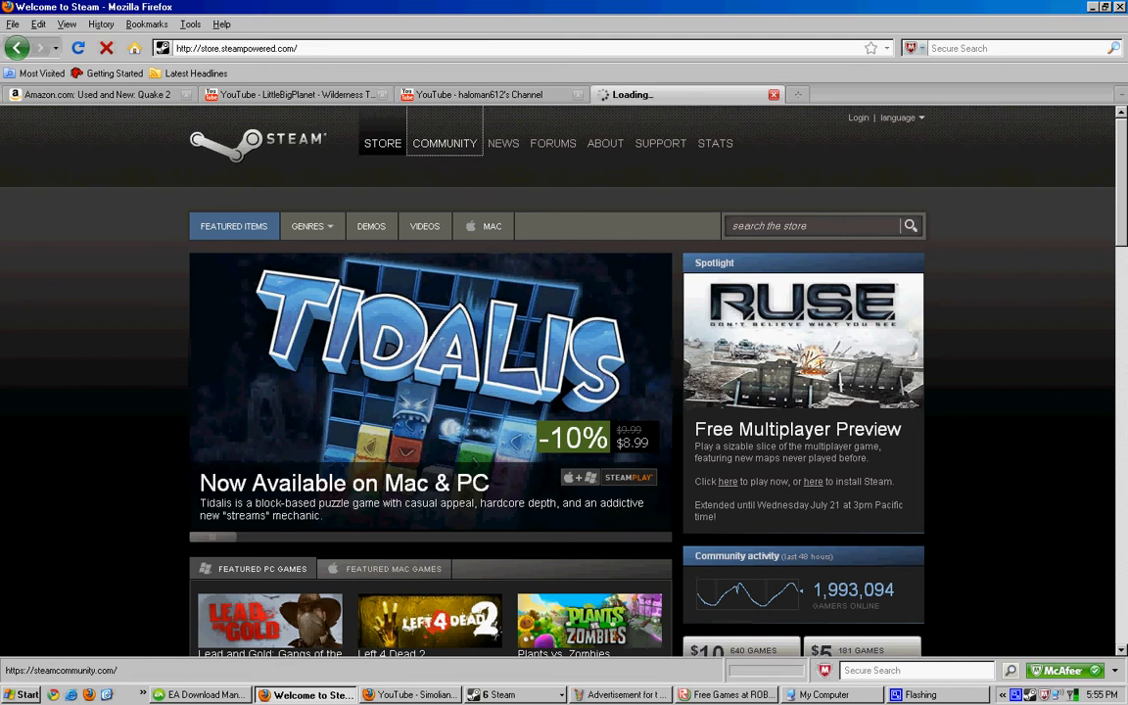